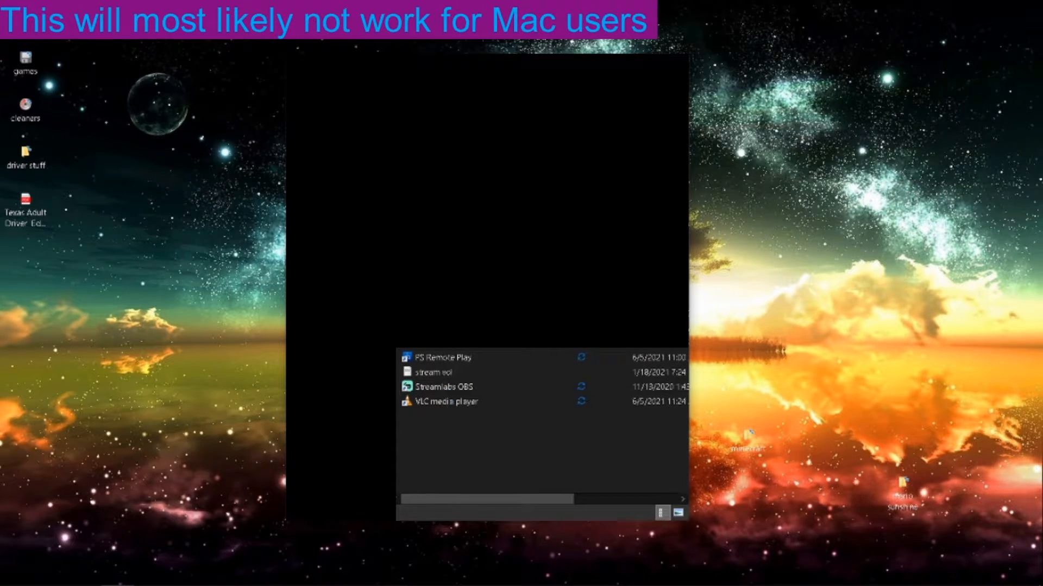
mouse_move(465, 372)
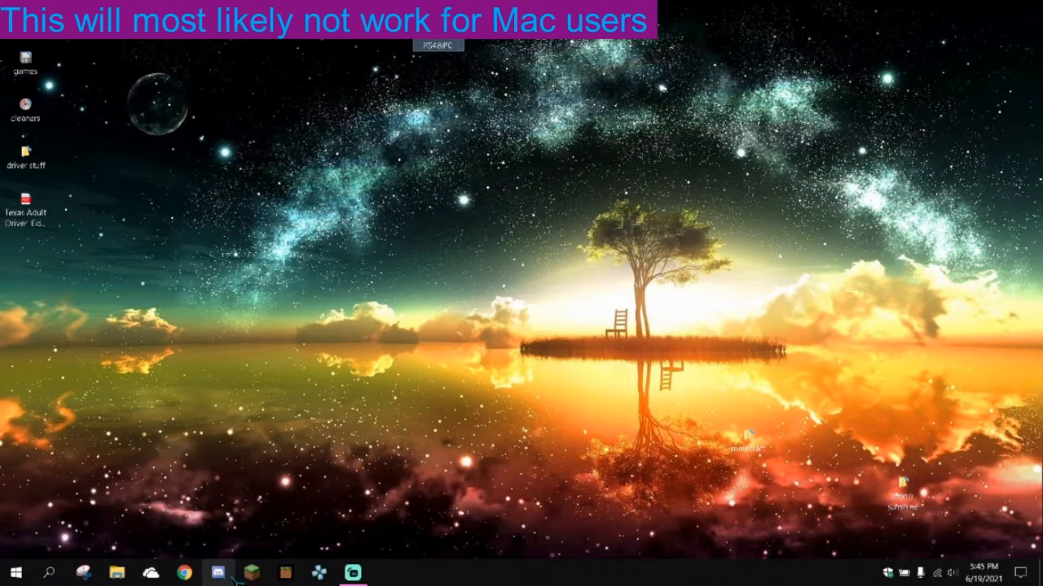
mouse_move(219, 578)
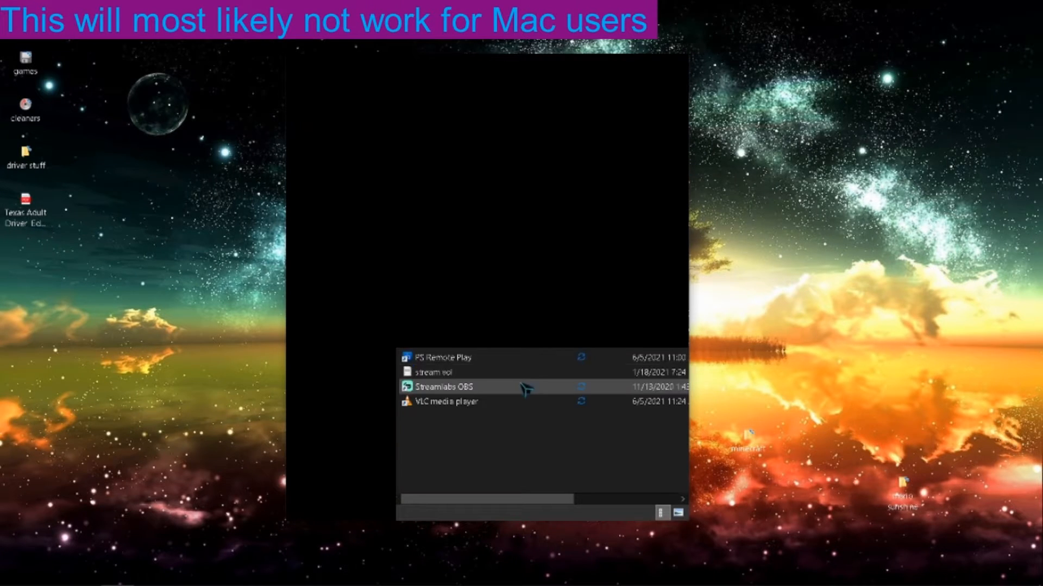
- Launch PS Remote Play from the Start menu to reach the PS4-419 connection screen
left_click(460, 358)
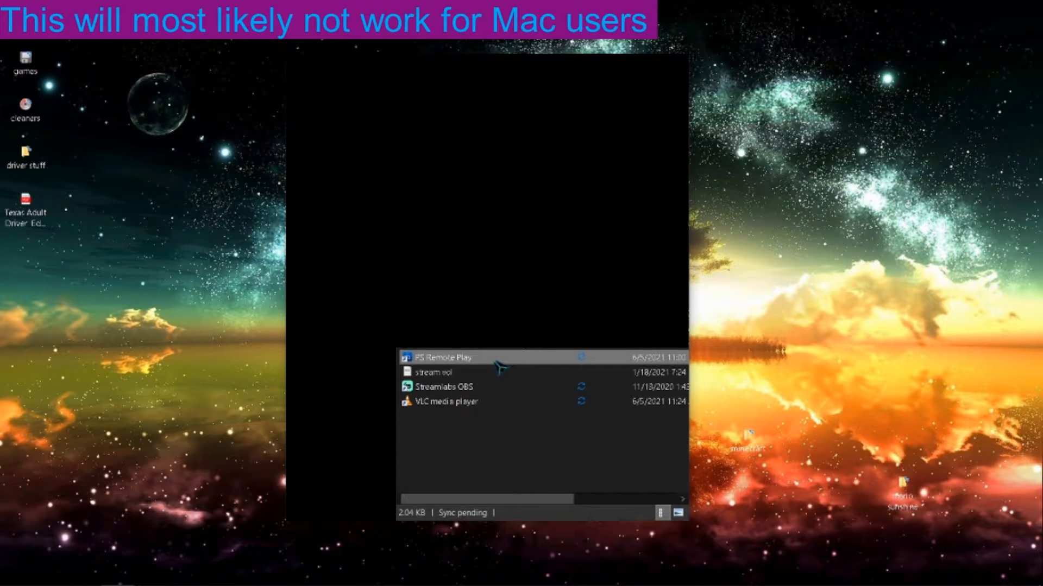
mouse_move(729, 249)
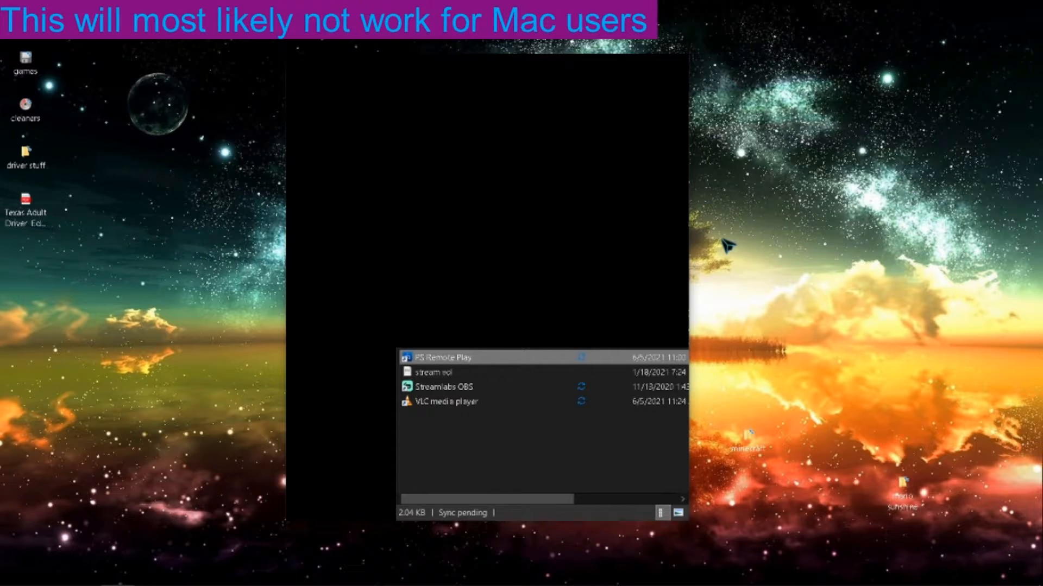
double_click(445, 357)
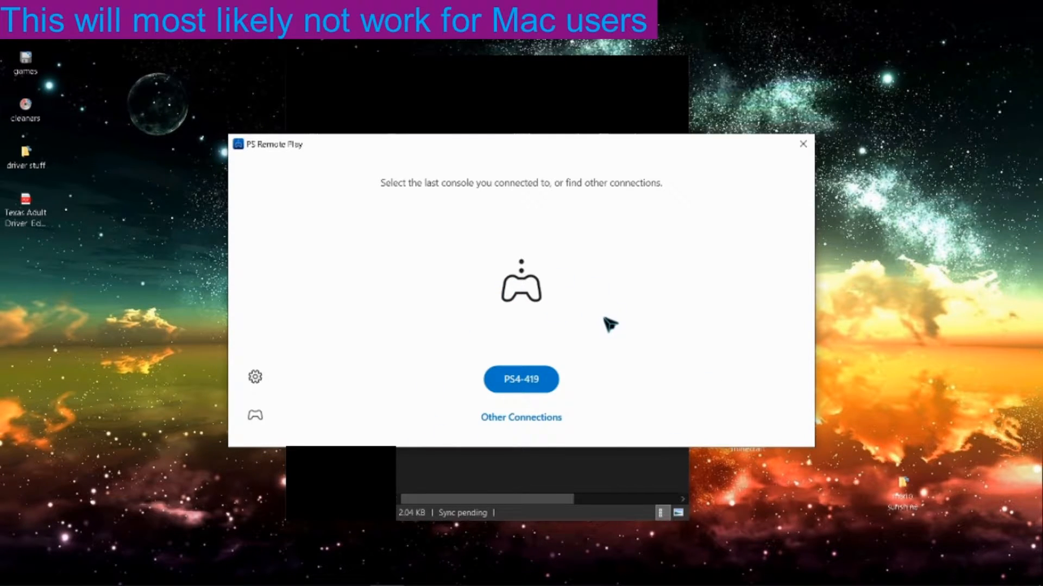
mouse_move(281, 399)
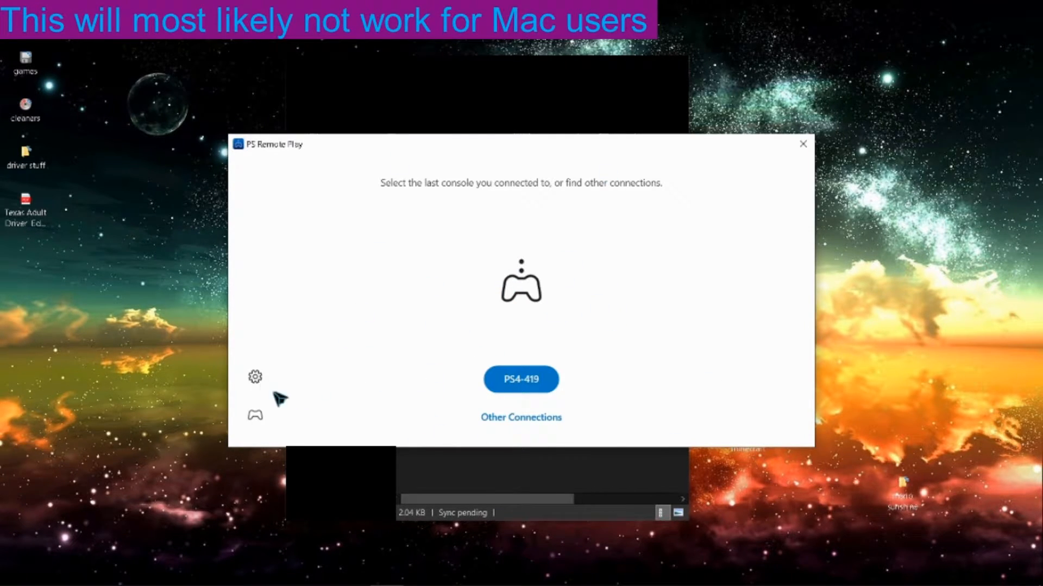
mouse_move(976, 359)
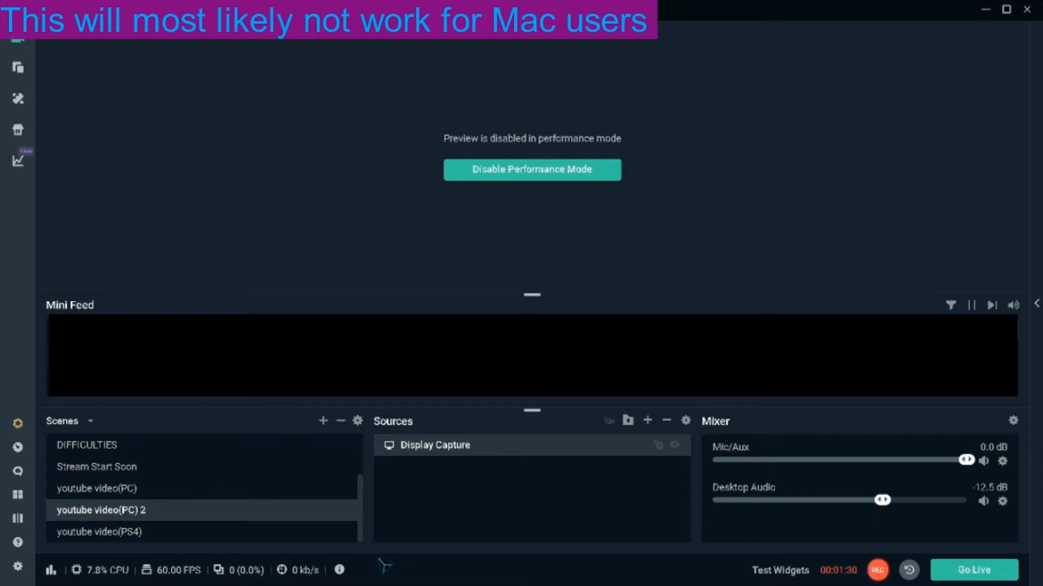
mouse_move(457, 436)
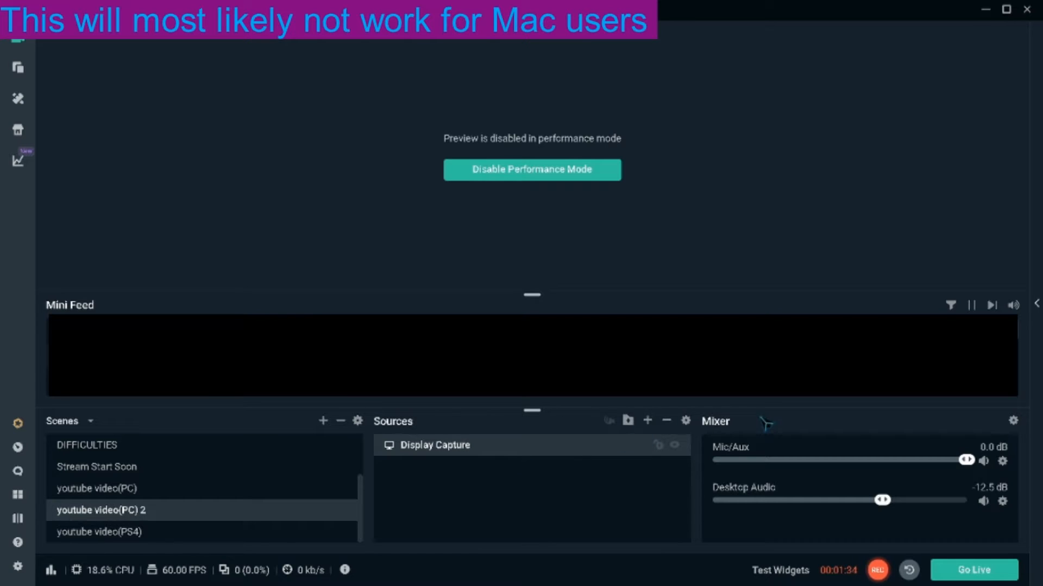
mouse_move(440, 560)
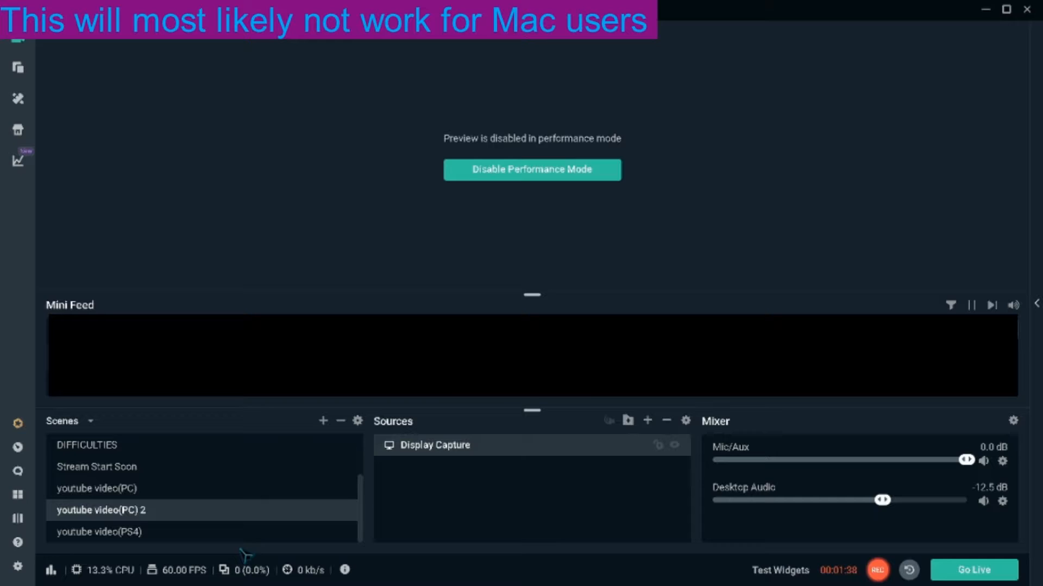
left_click(650, 420)
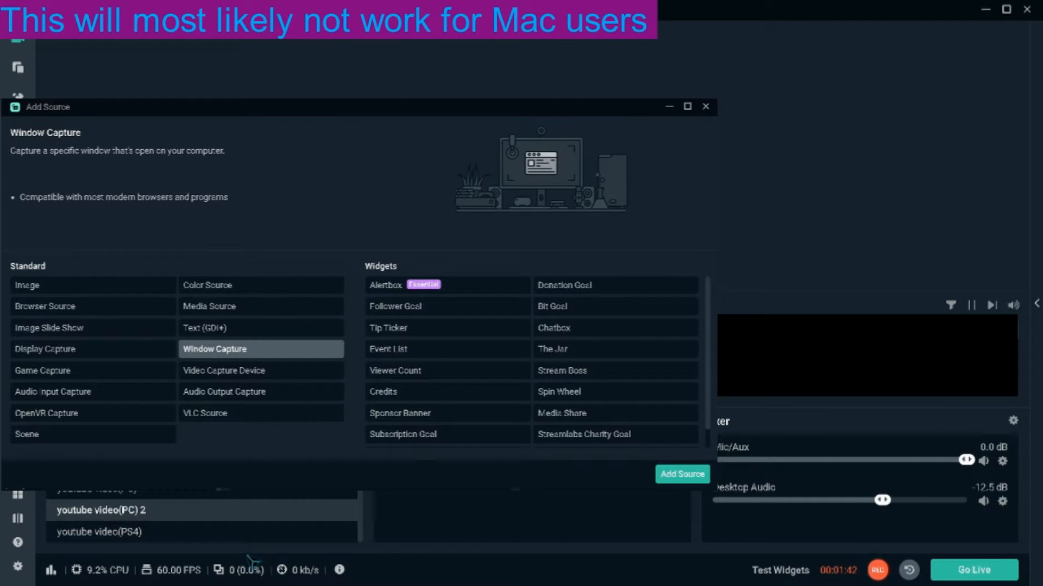
mouse_move(259, 569)
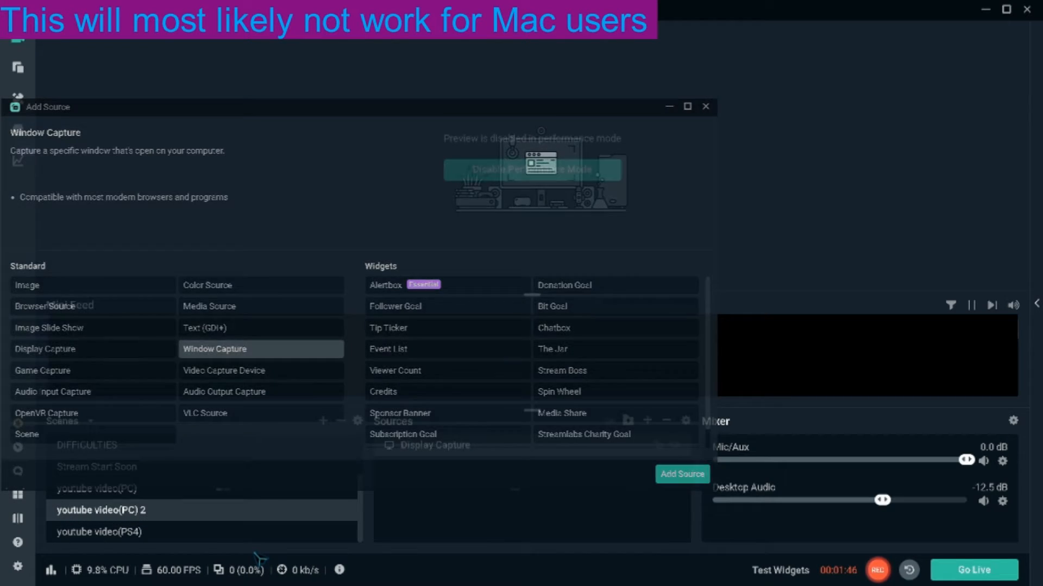
left_click(706, 106)
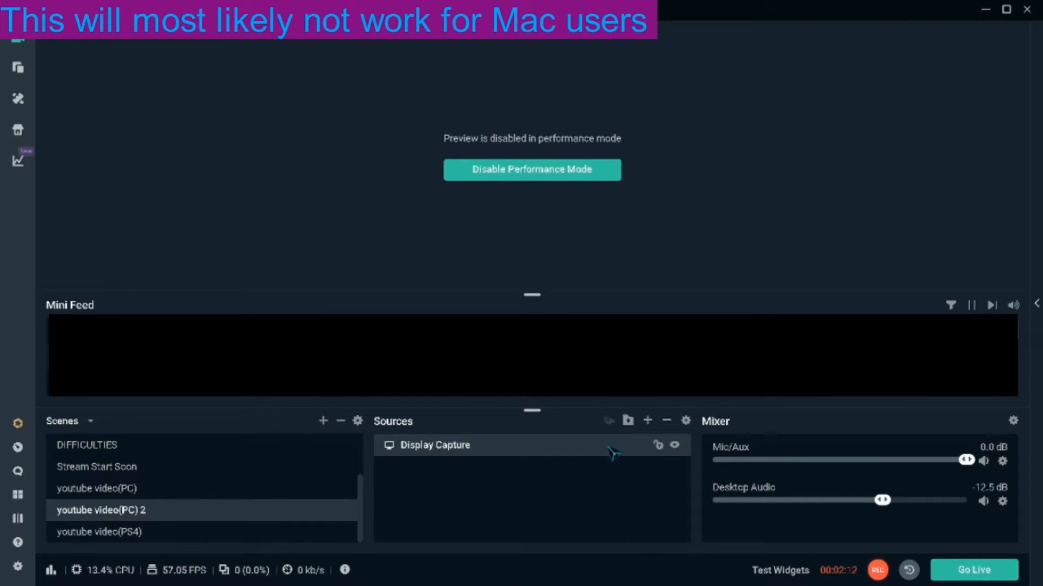
right_click(613, 453)
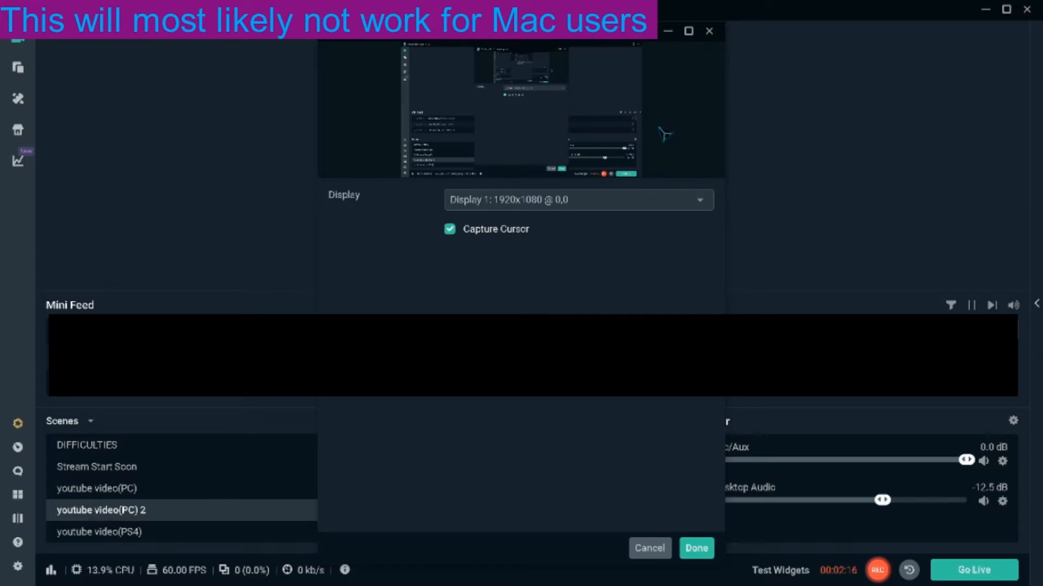
mouse_move(500, 223)
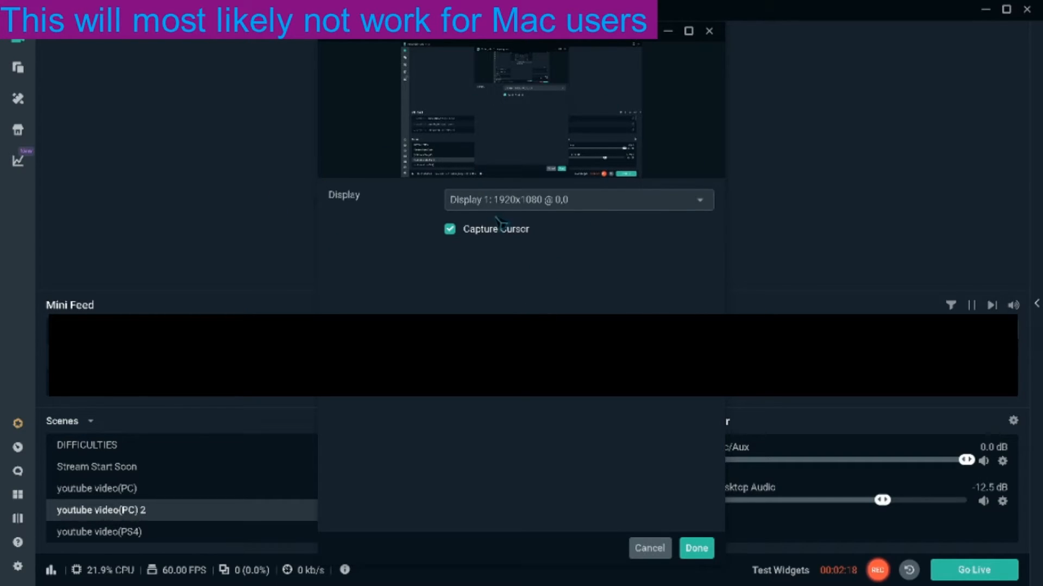
left_click(696, 548)
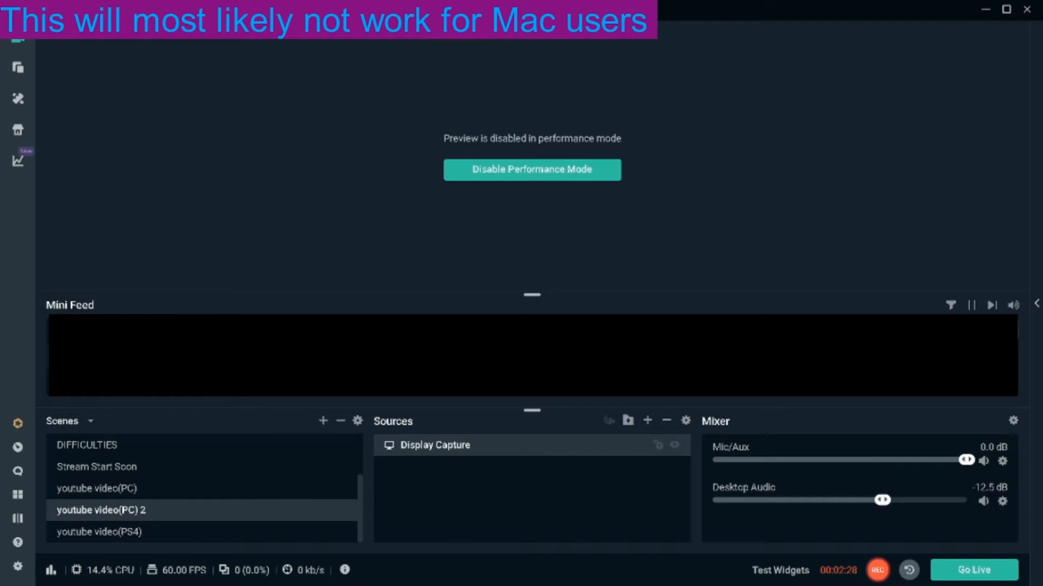
mouse_move(571, 187)
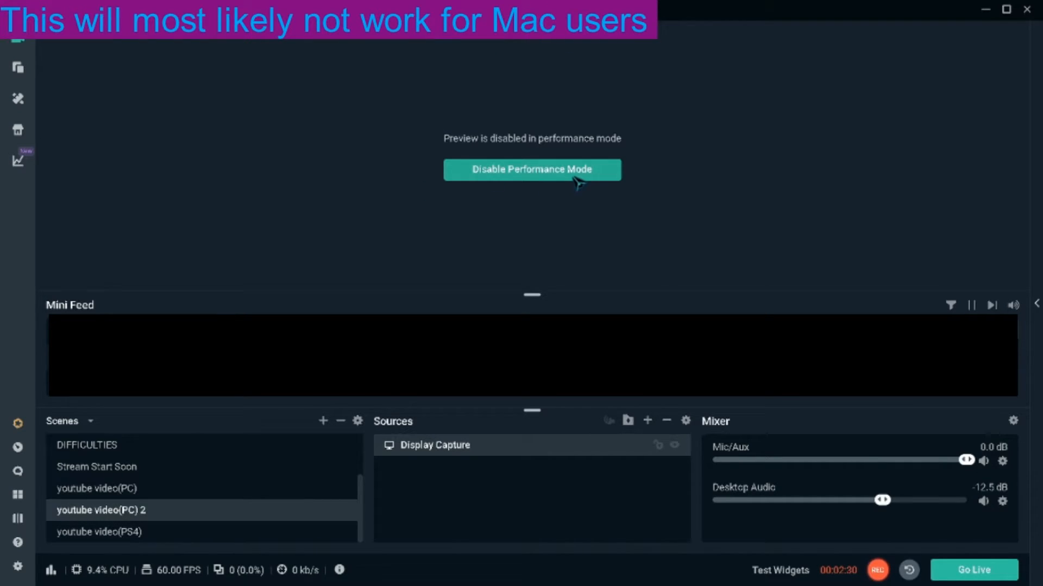
- Disable performance mode in the Streamlabs OBS preview area
left_click(532, 169)
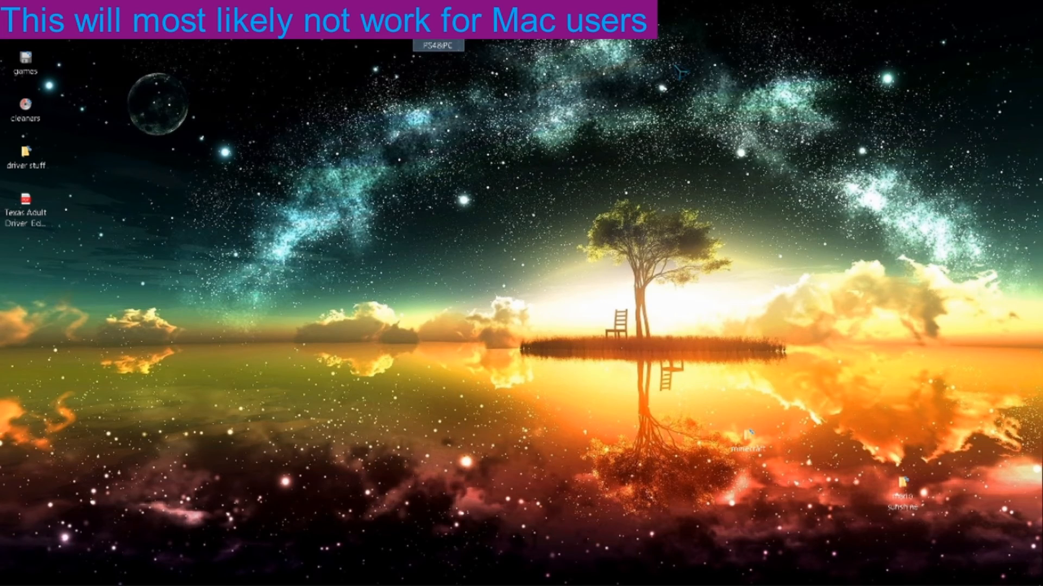
mouse_move(552, 444)
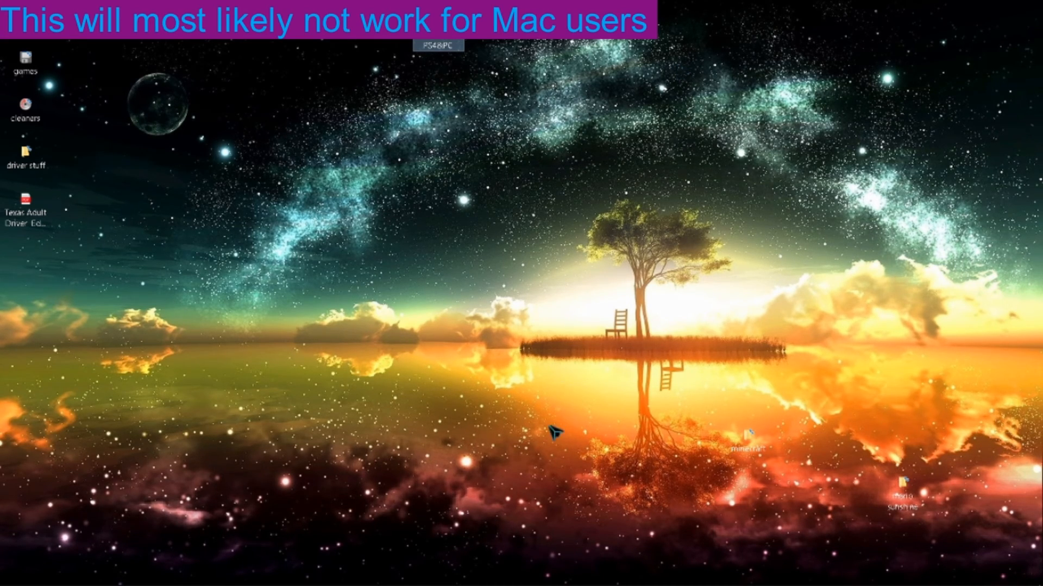